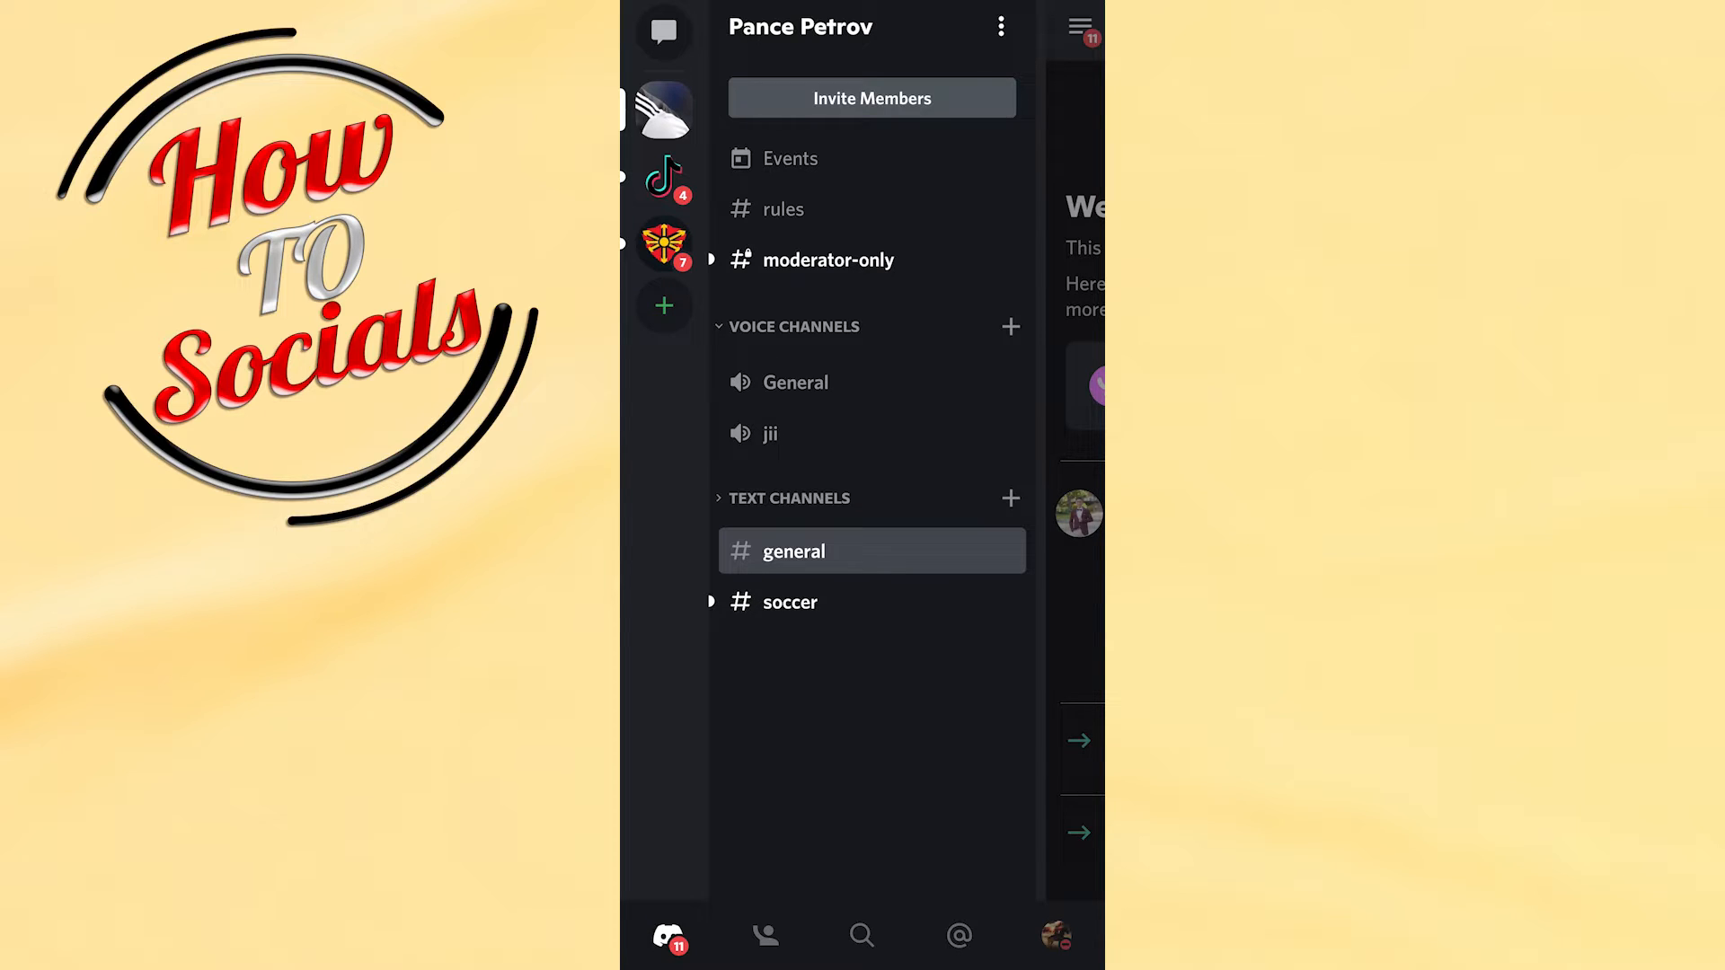
# Step: Leave the channel list and bring up User Settings from your avatar
pyautogui.click(1055, 937)
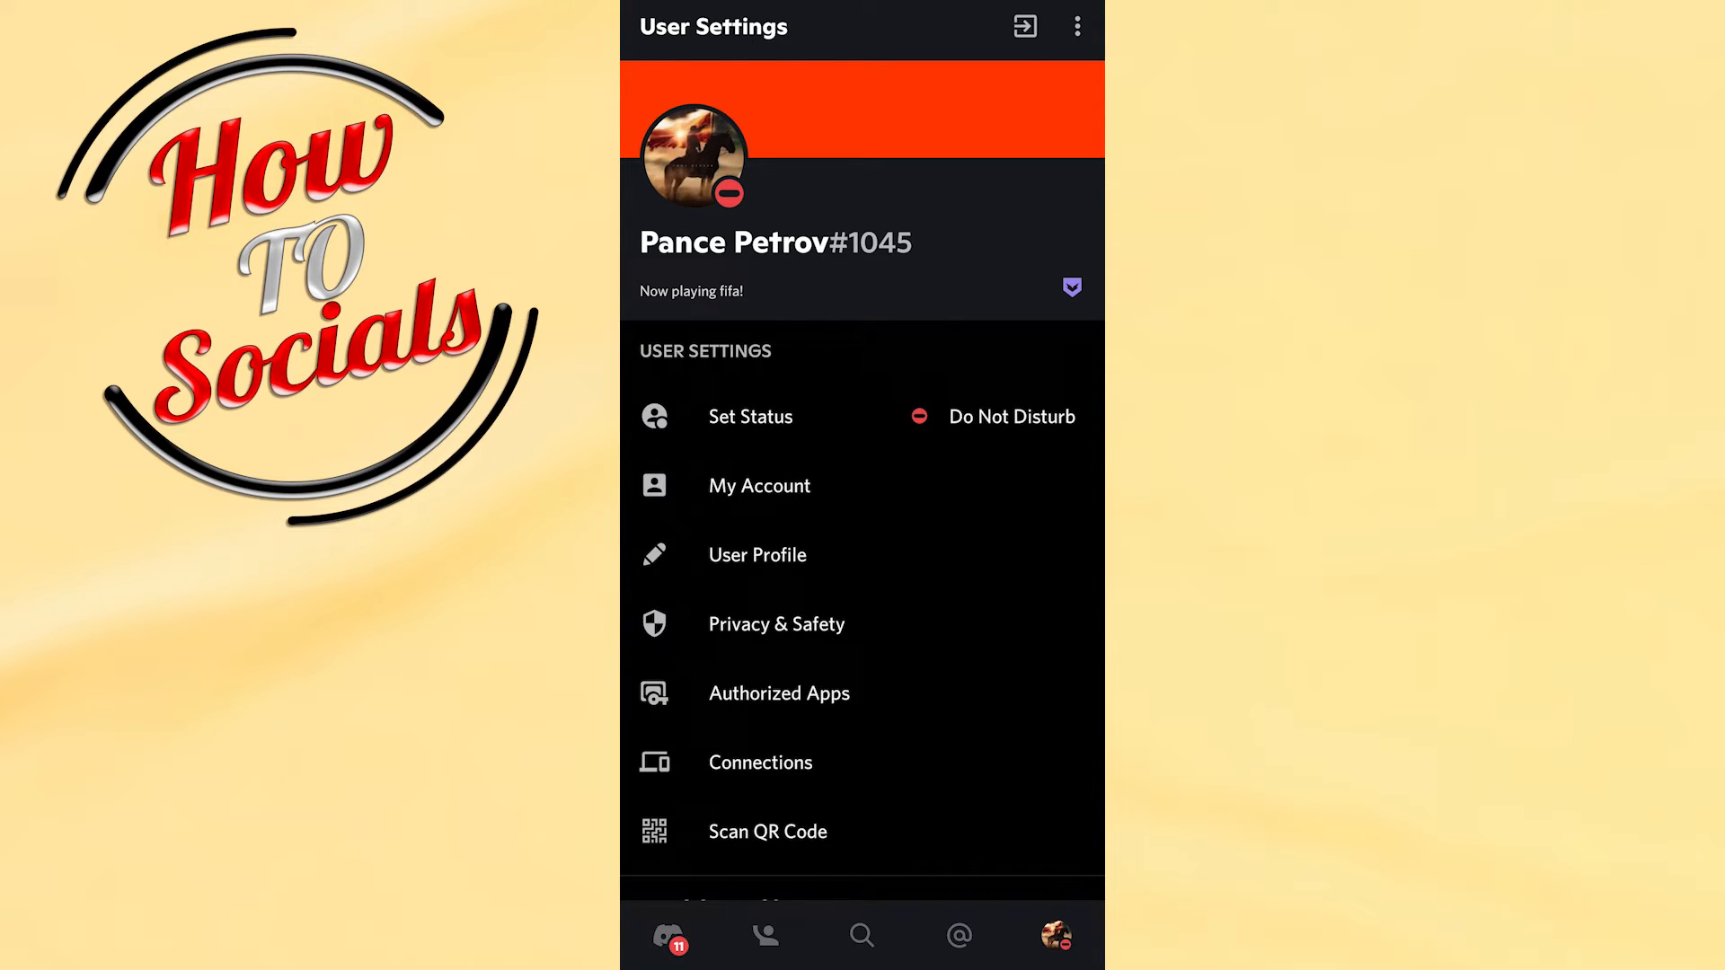
# Step: Enter the User Profile editor with banner, about-me and profile colour options
pyautogui.click(756, 555)
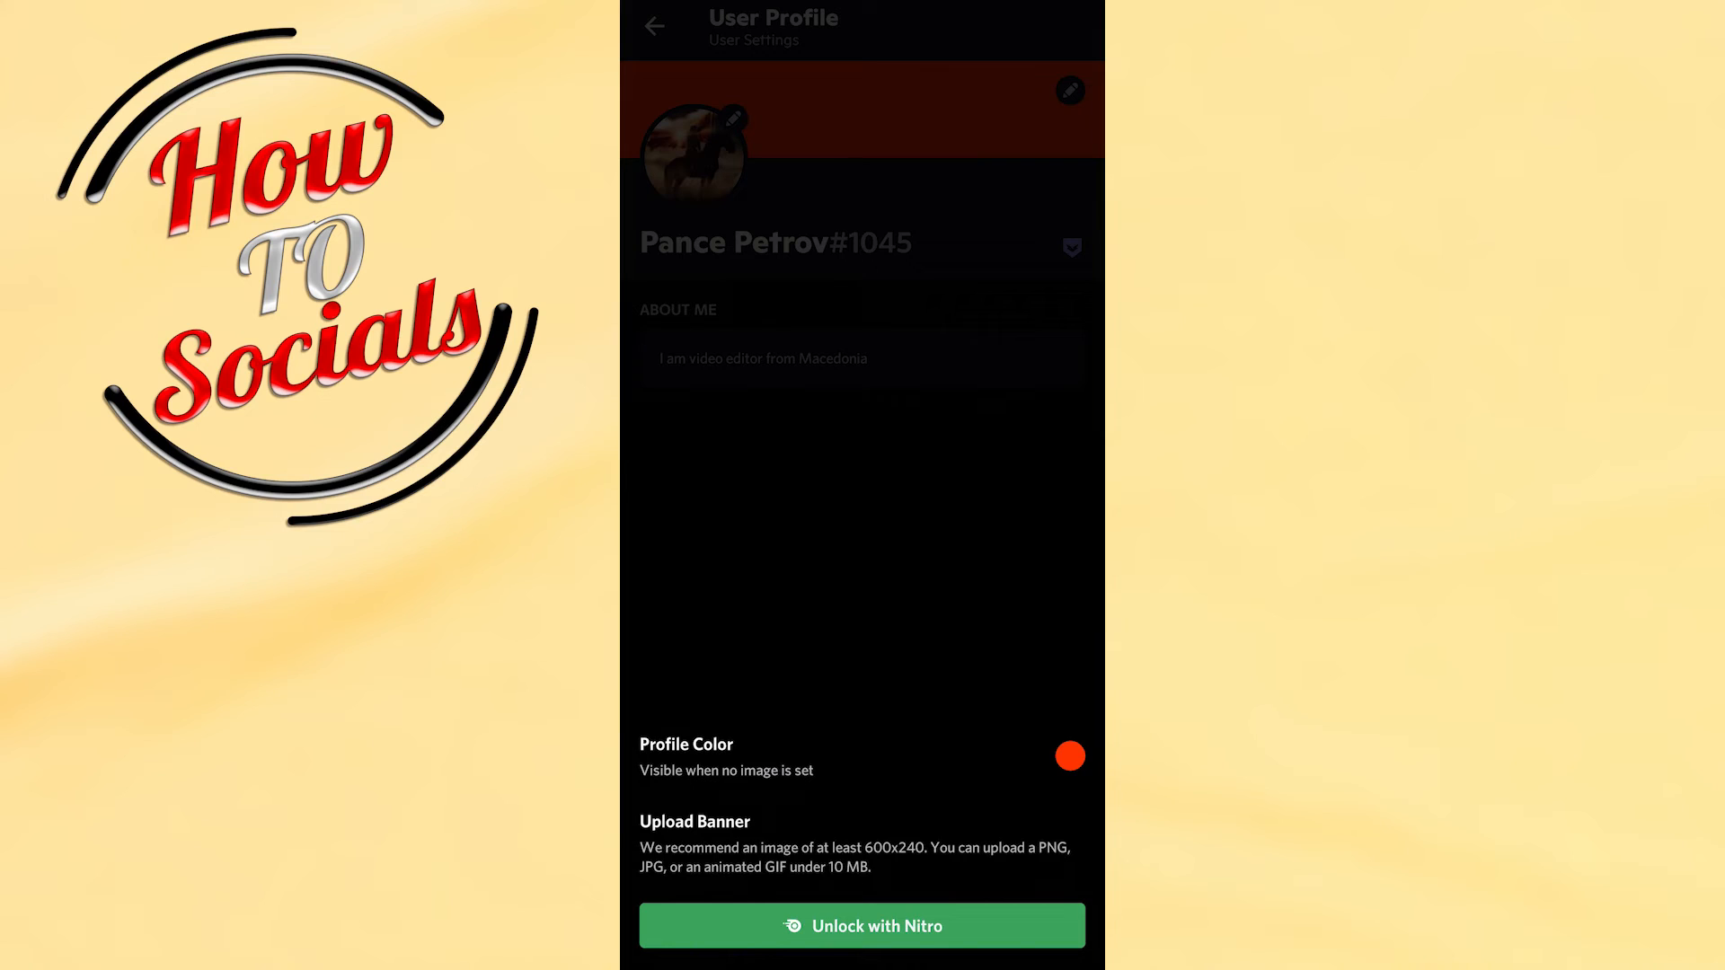
# Step: Attempt to change the banner and dismiss the Nitro upgrade offer
pyautogui.click(861, 925)
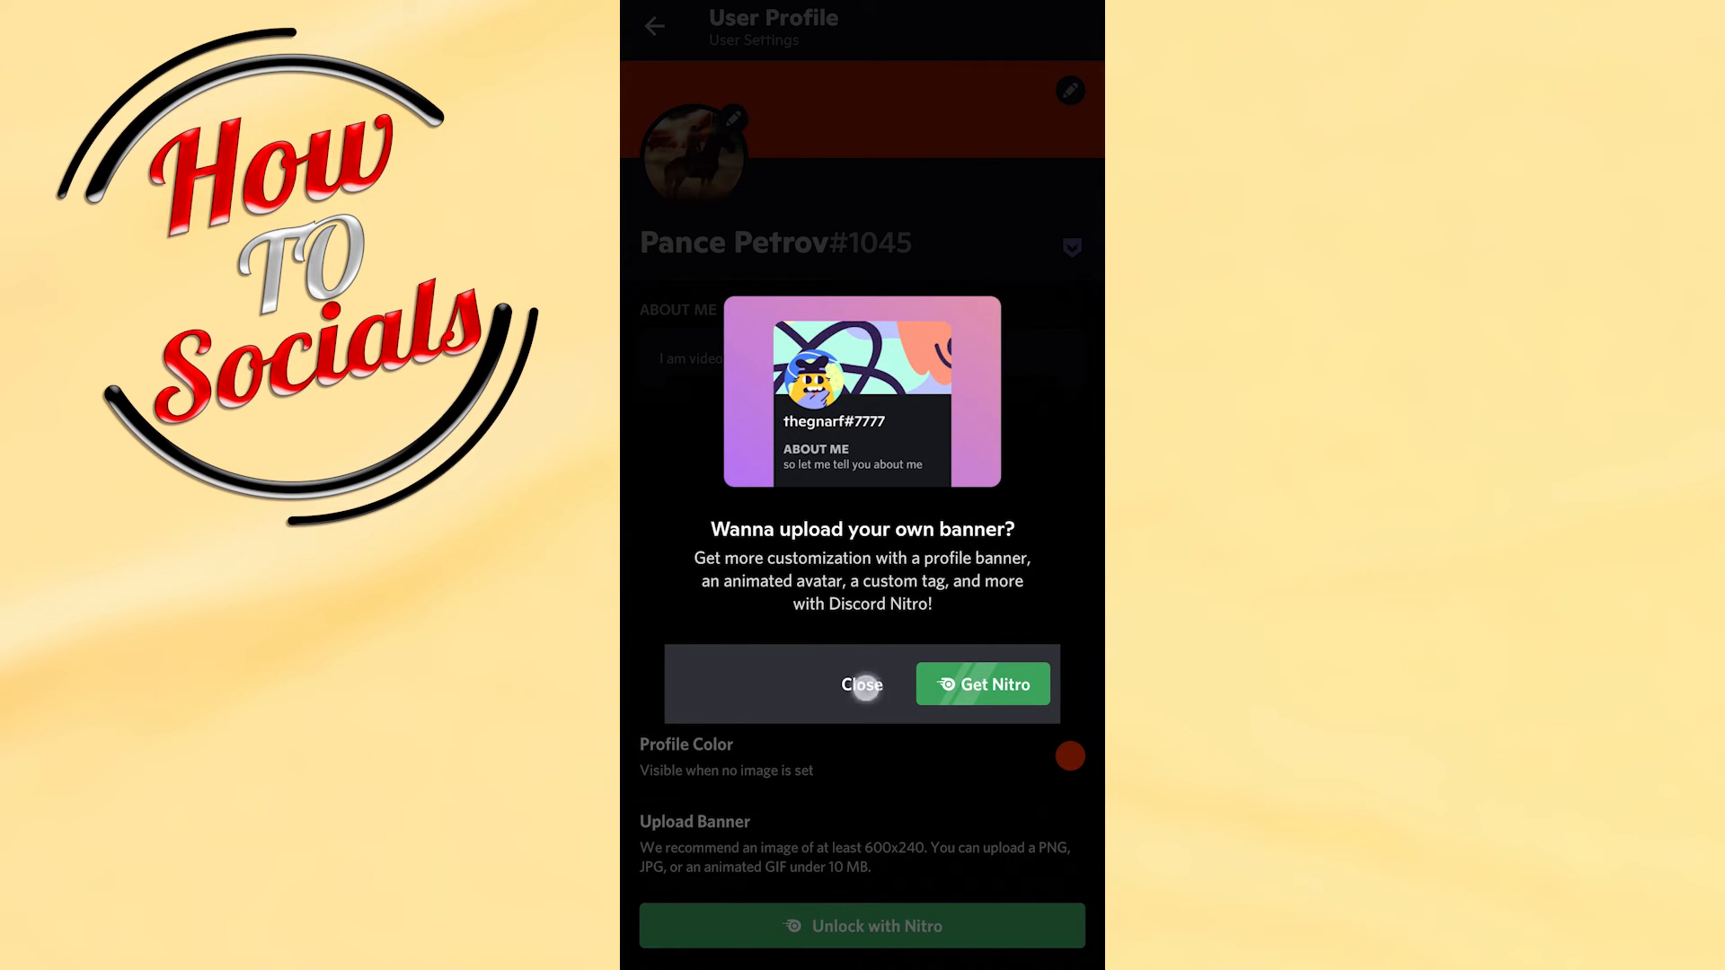
pyautogui.click(861, 685)
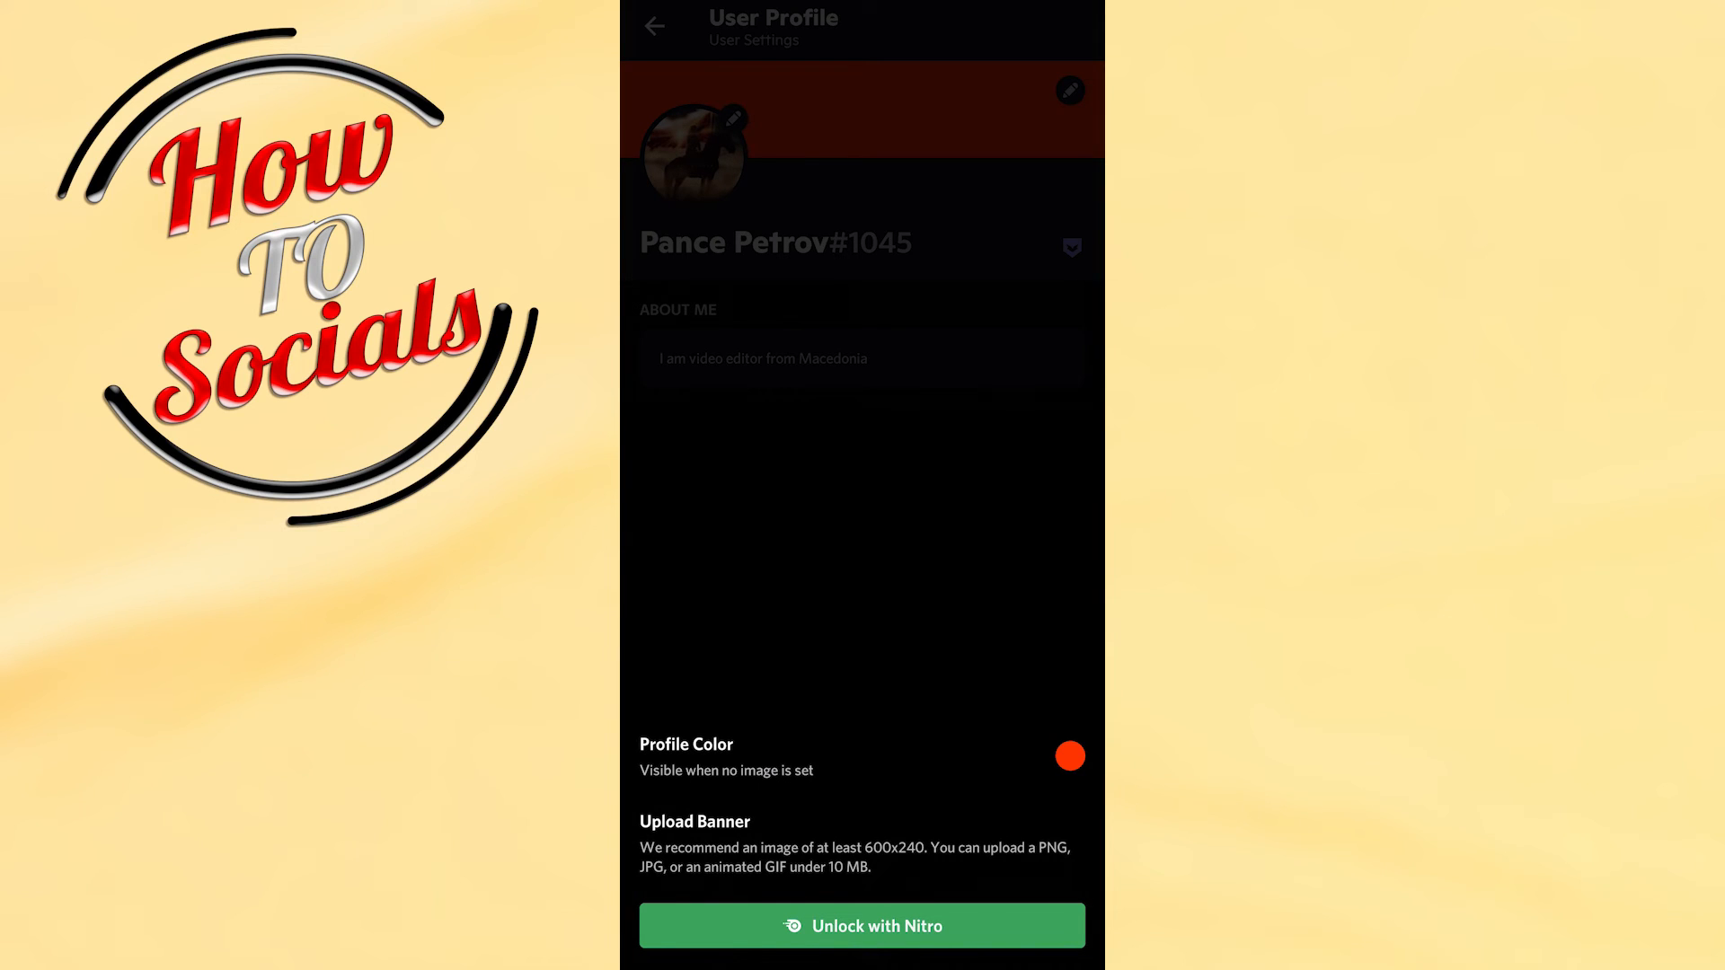
# Step: Reset the profile colour to Use Default and save the profile
pyautogui.click(1070, 757)
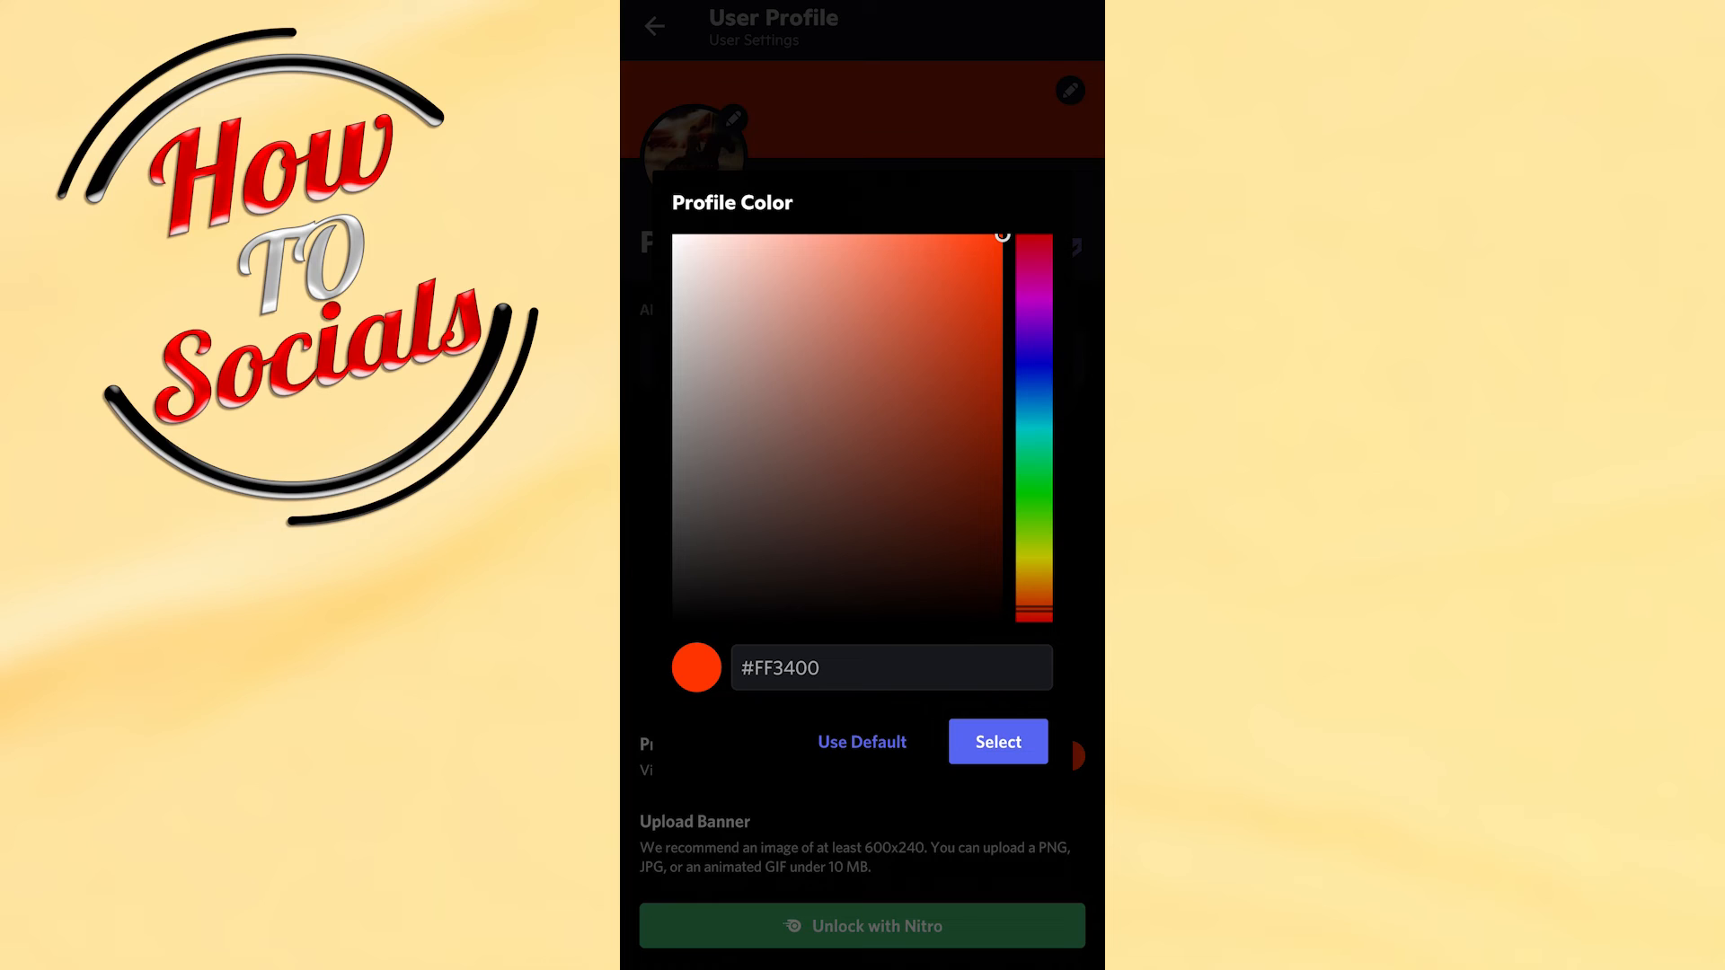
pyautogui.click(996, 741)
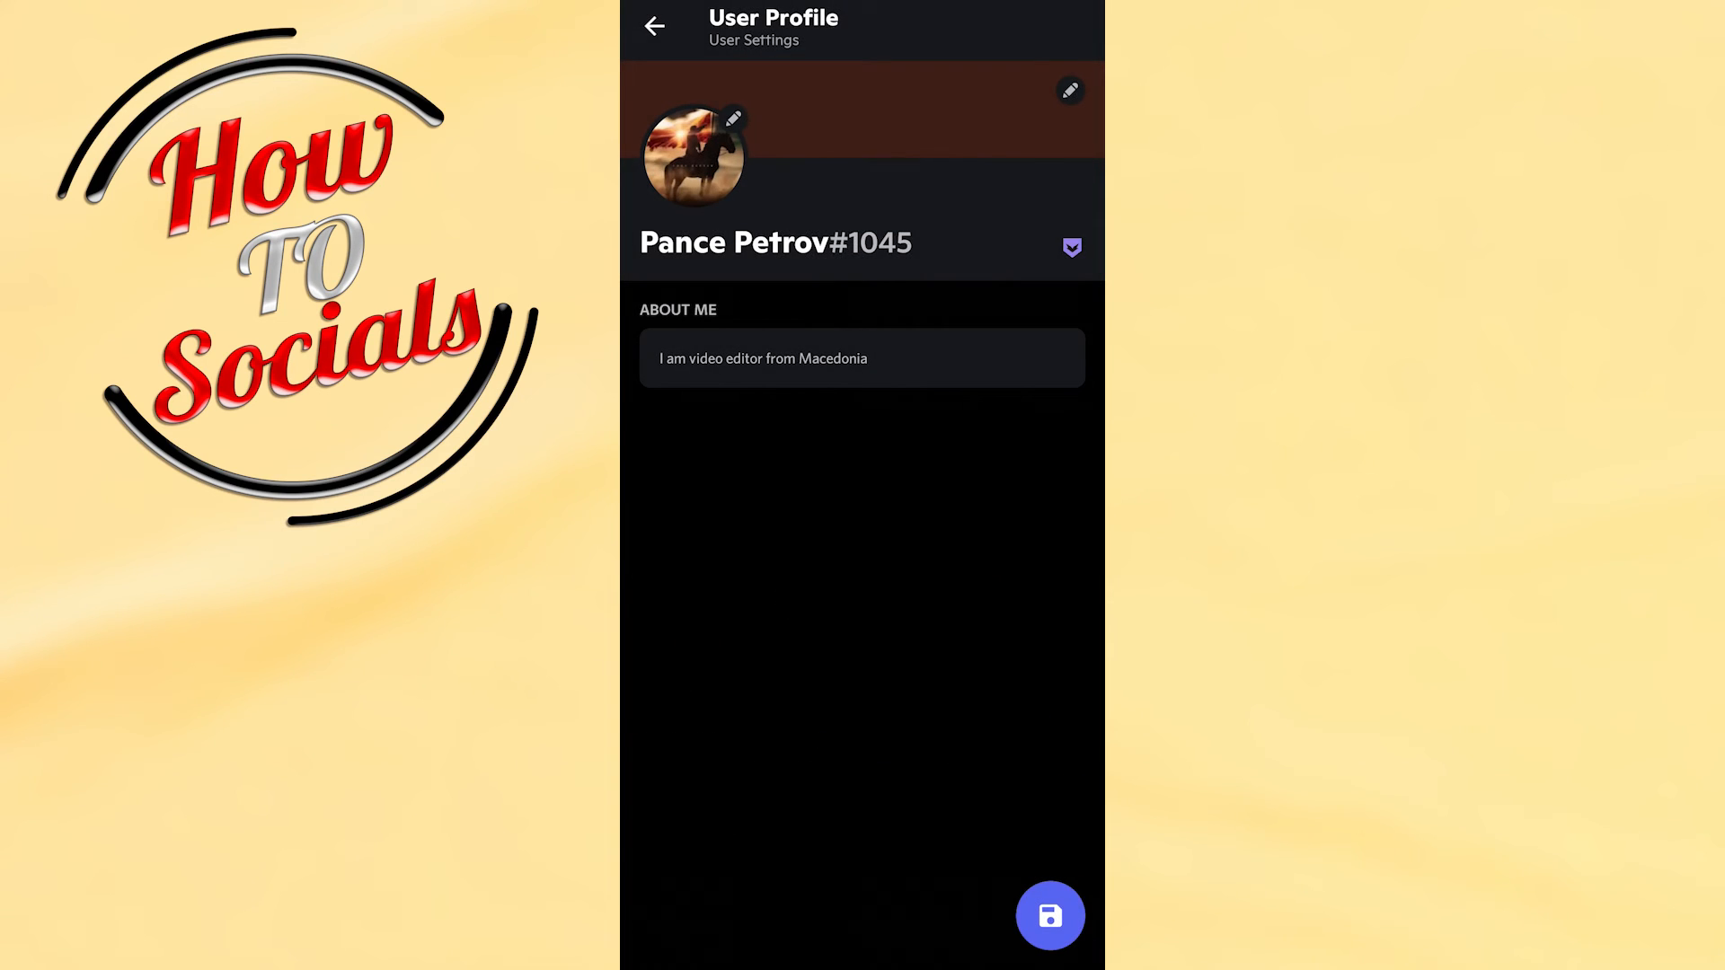
pyautogui.click(1048, 915)
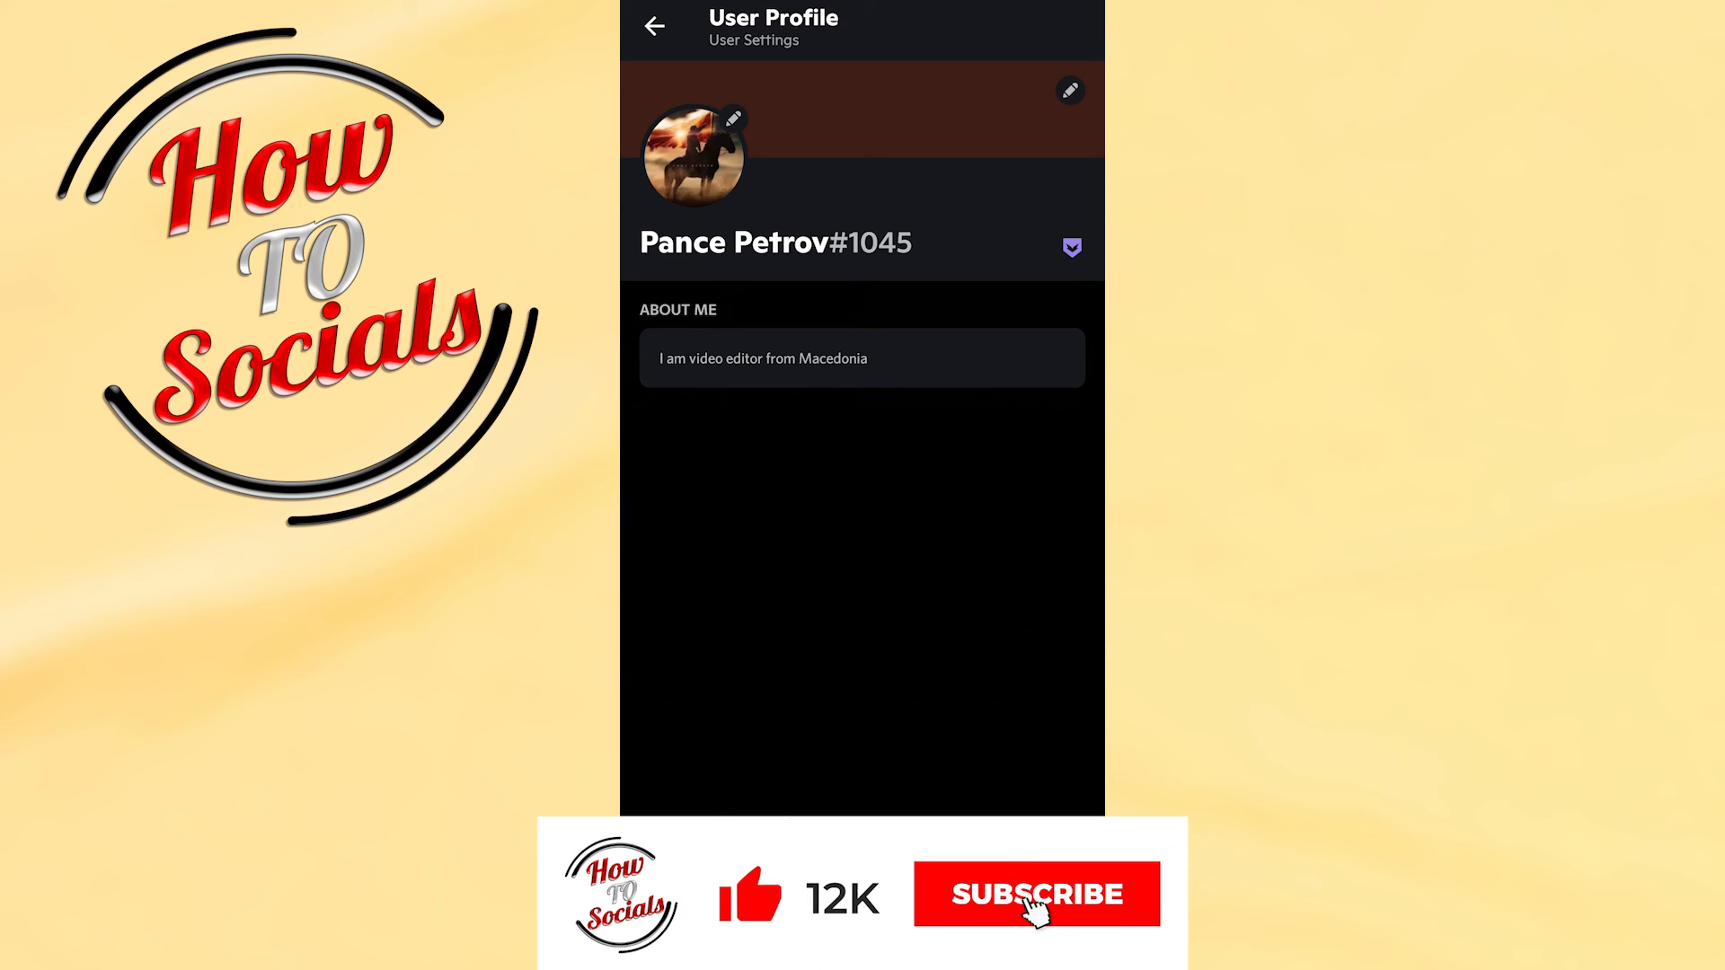
pyautogui.click(1035, 893)
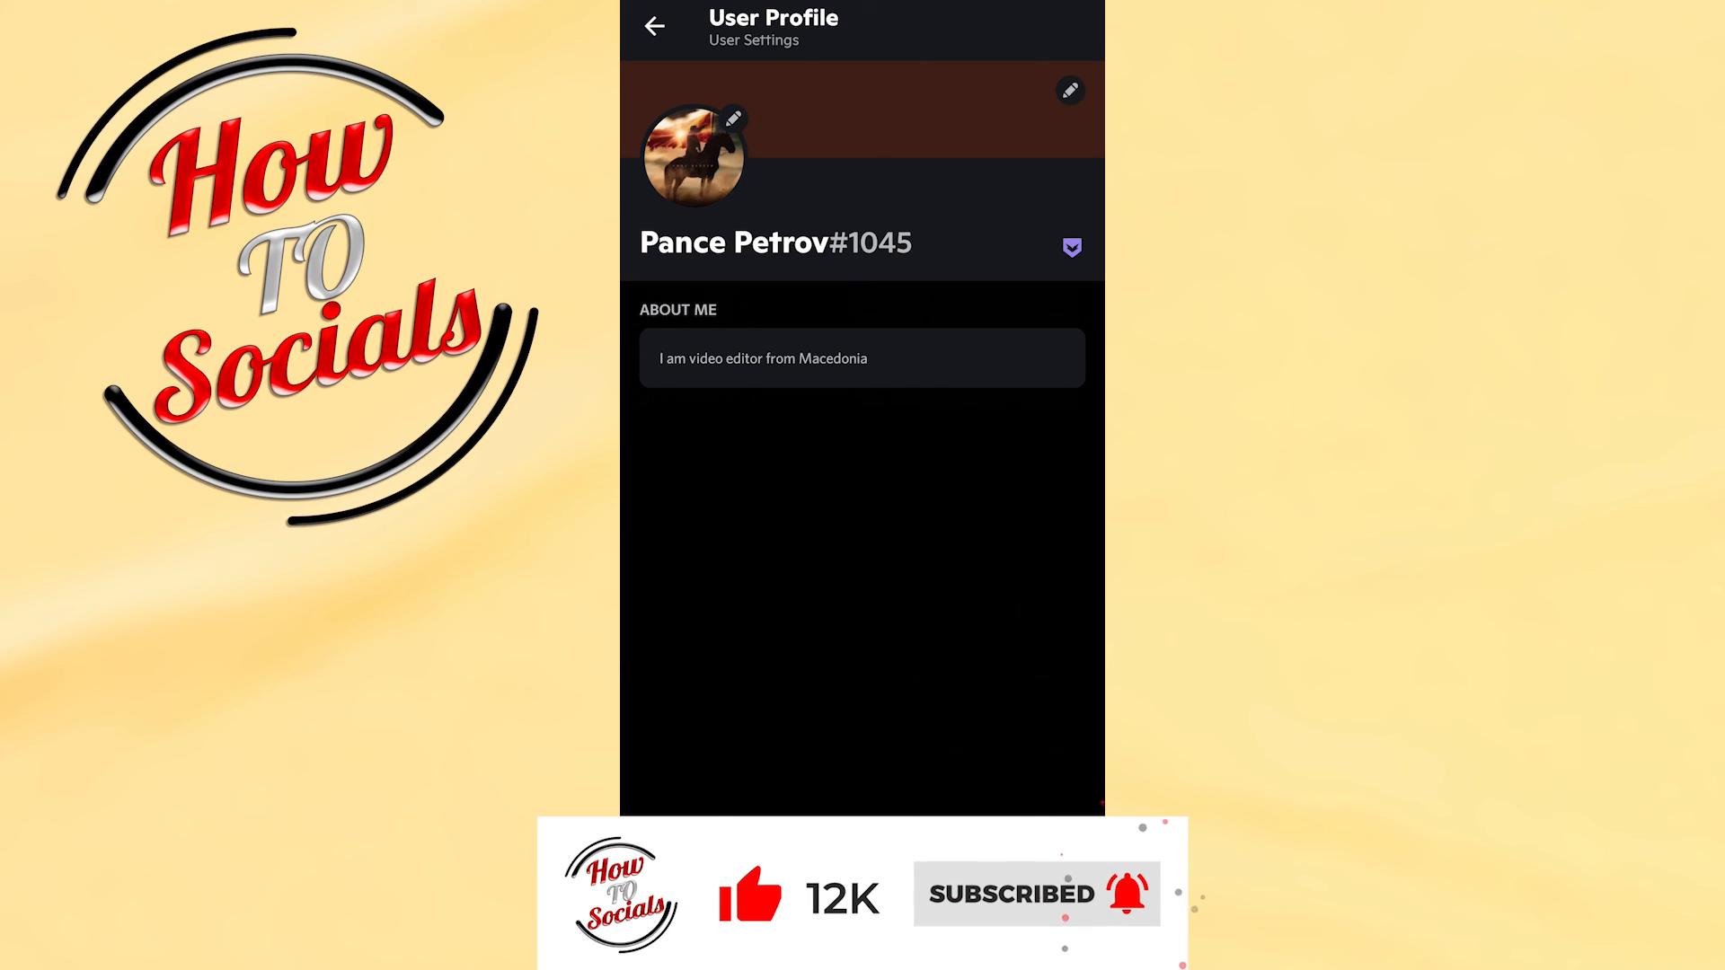